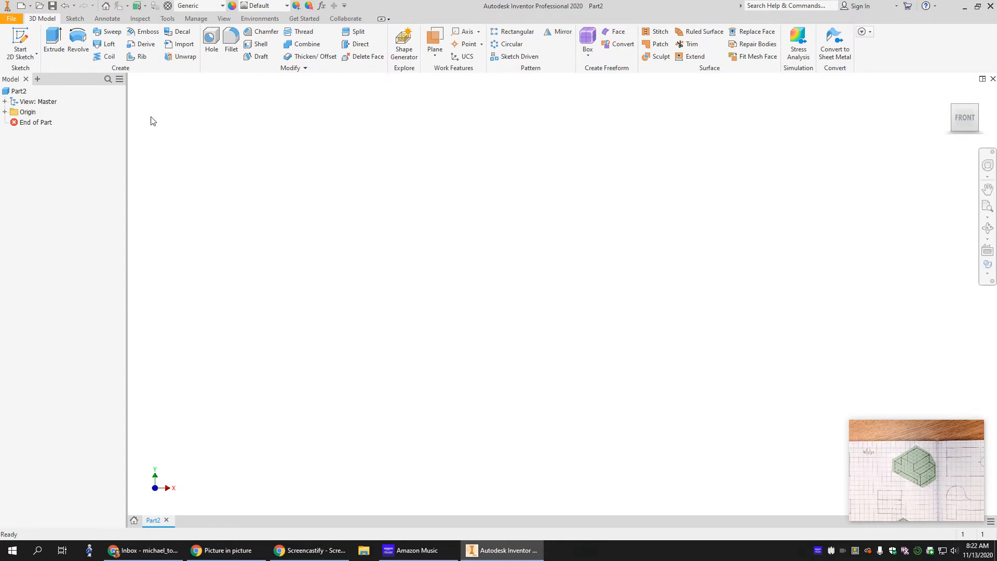
Step: Start a new 2D sketch so the origin planes appear for selection
click(20, 43)
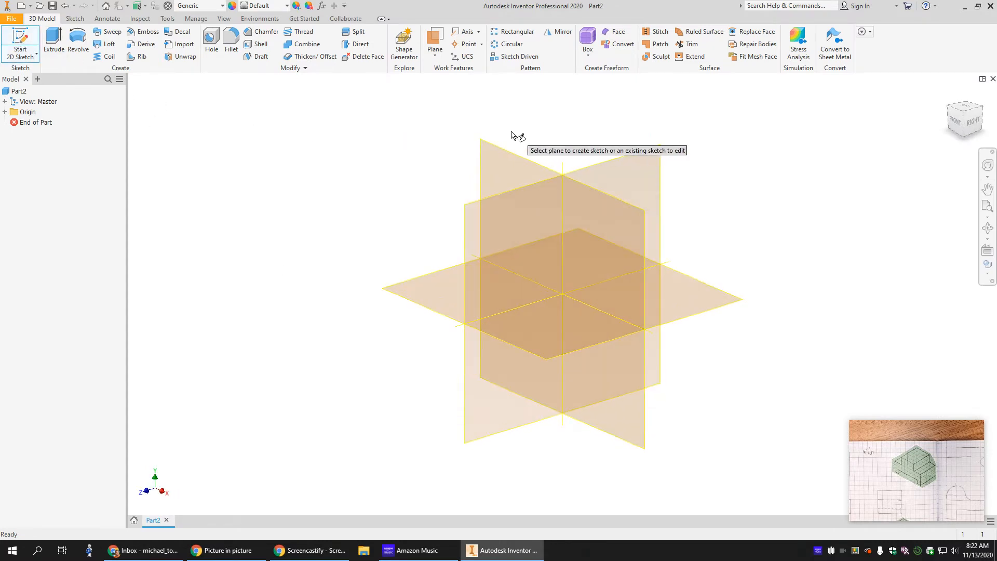
Step: On the front XY plane, sketch a 2.000 by 1.250 inch rectangle from the origin
click(963, 118)
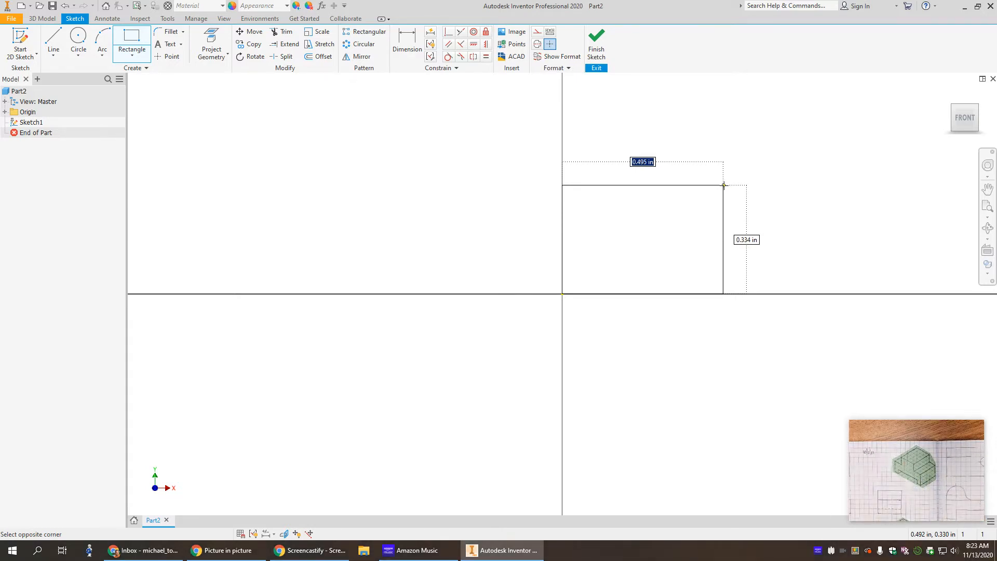
text(8")
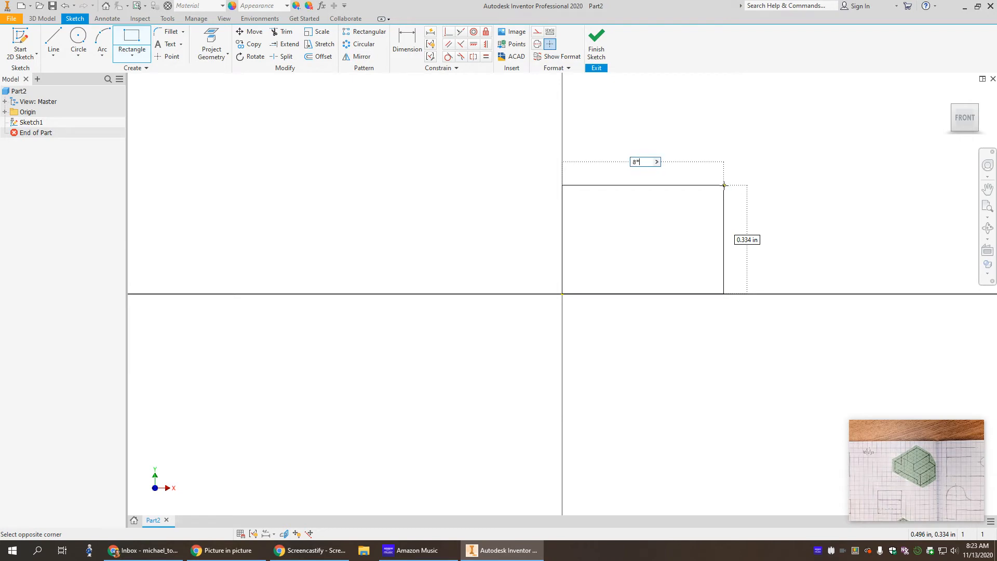
text(.25)
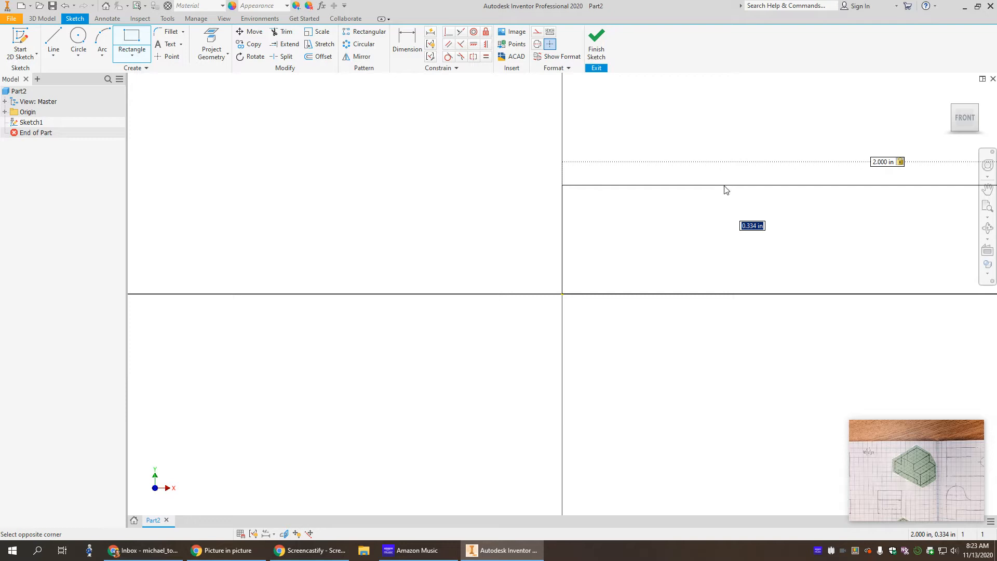
text(5*.25)
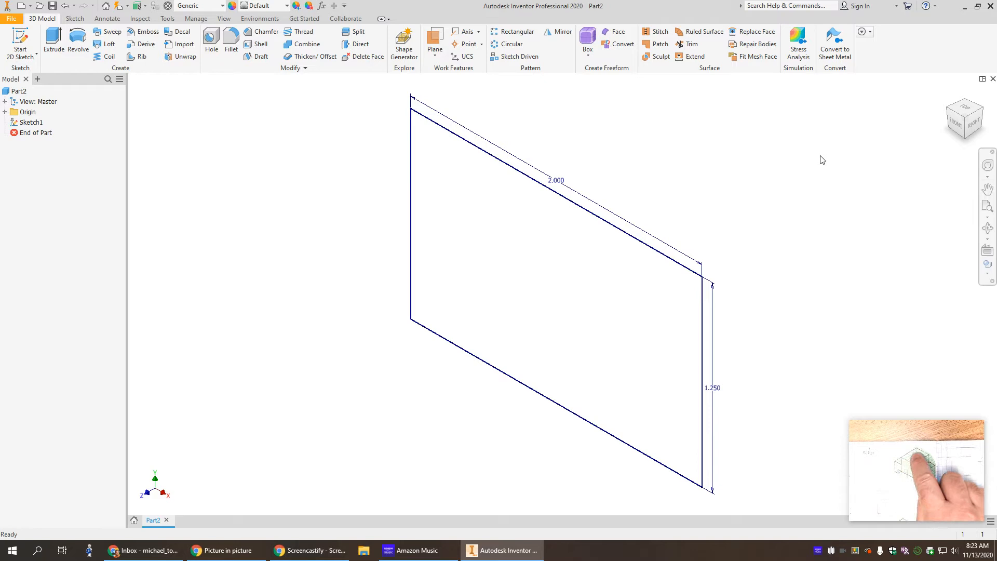
Step: Extrude the rectangle 5*.25 (1.25 in) into Extrusion1 and show it in home view
click(53, 40)
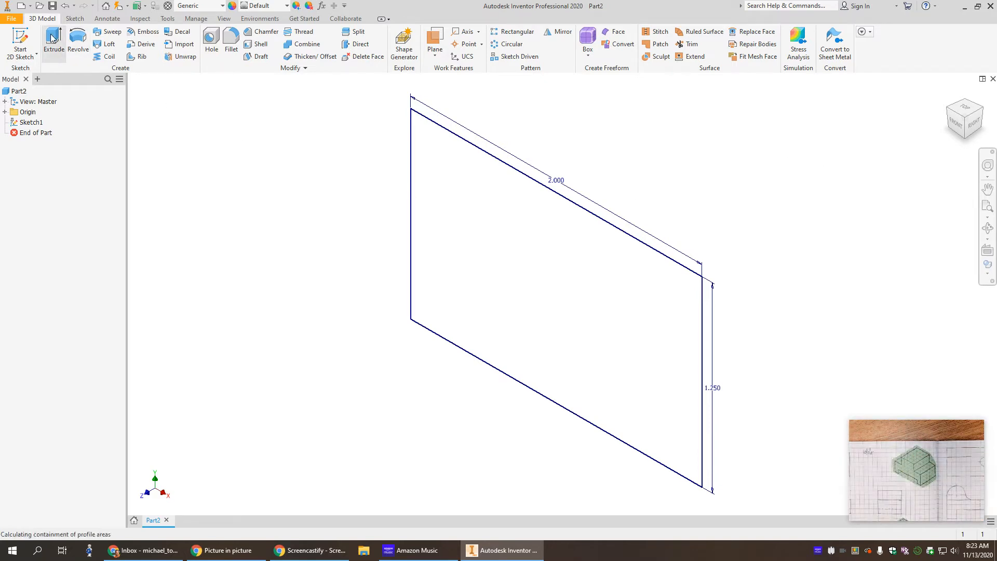
click(53, 39)
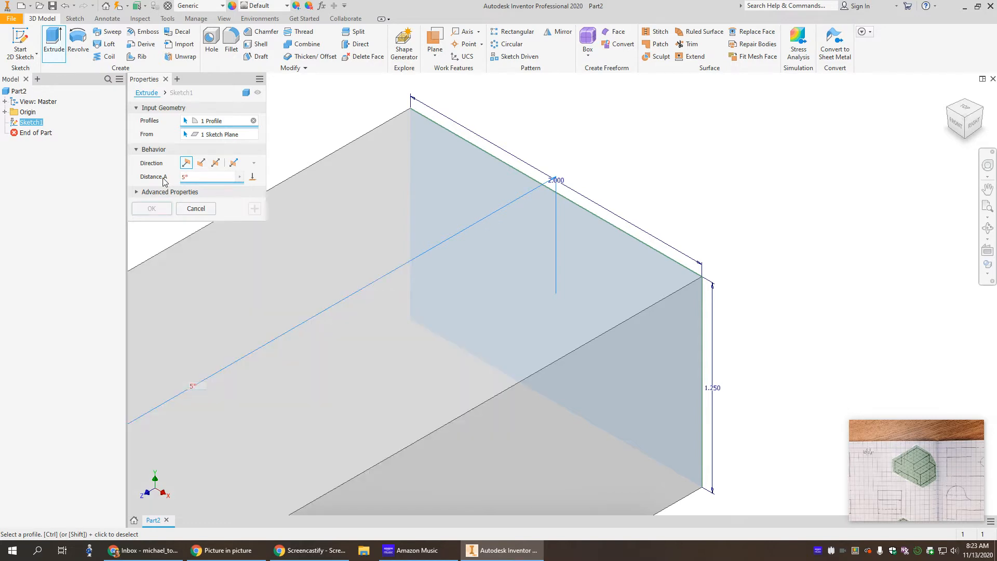
text(.25)
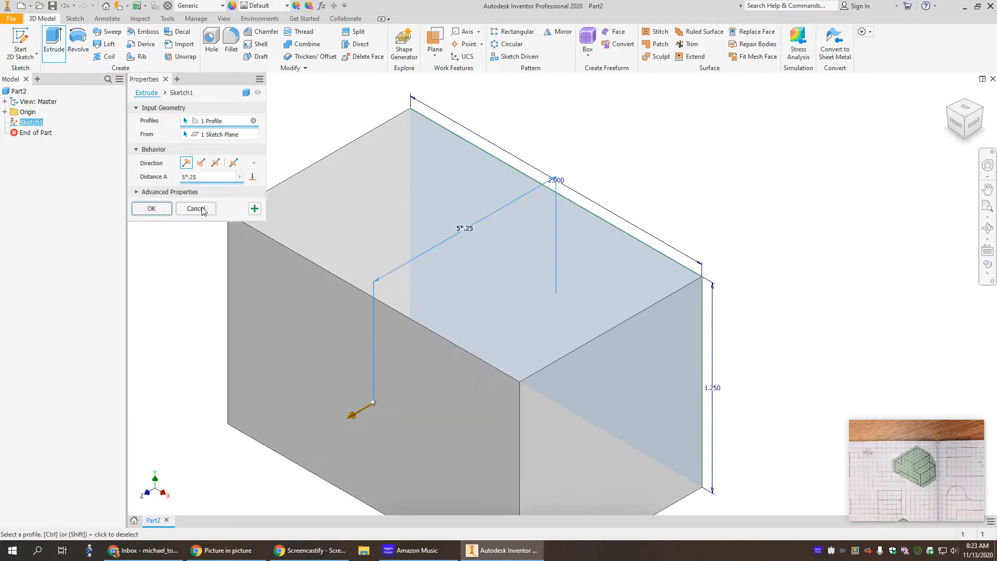
click(152, 207)
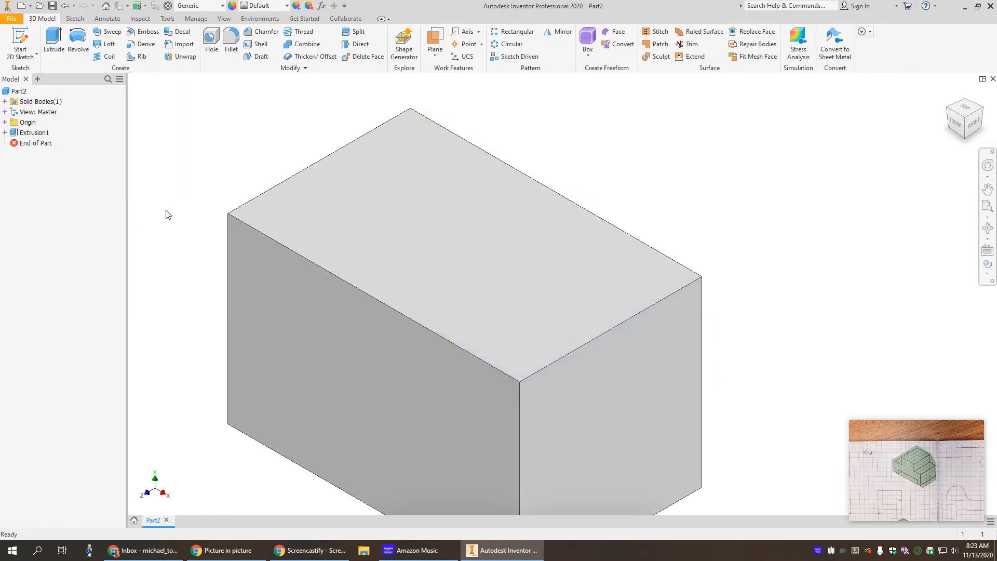
mouse_move(857, 153)
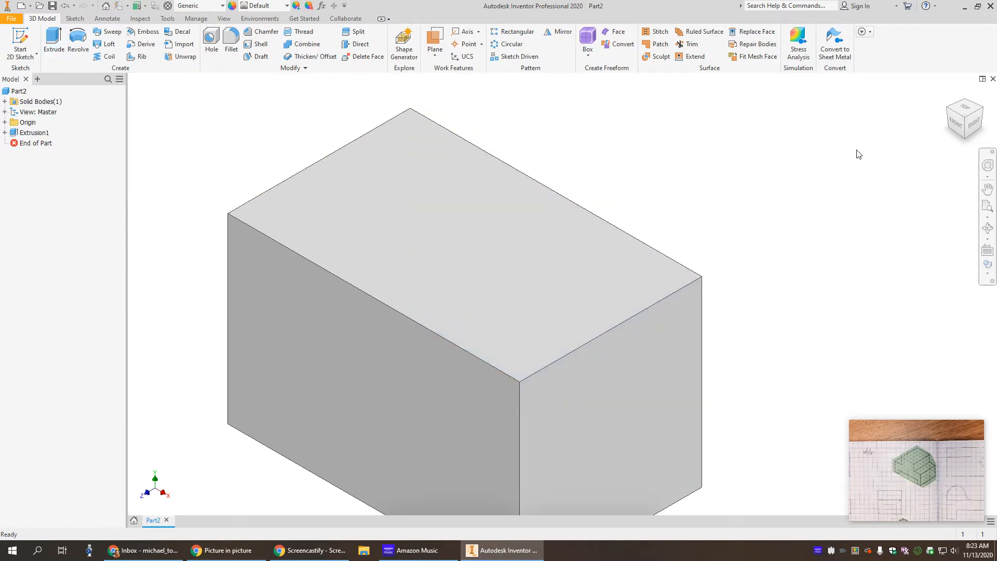
mouse_move(682, 188)
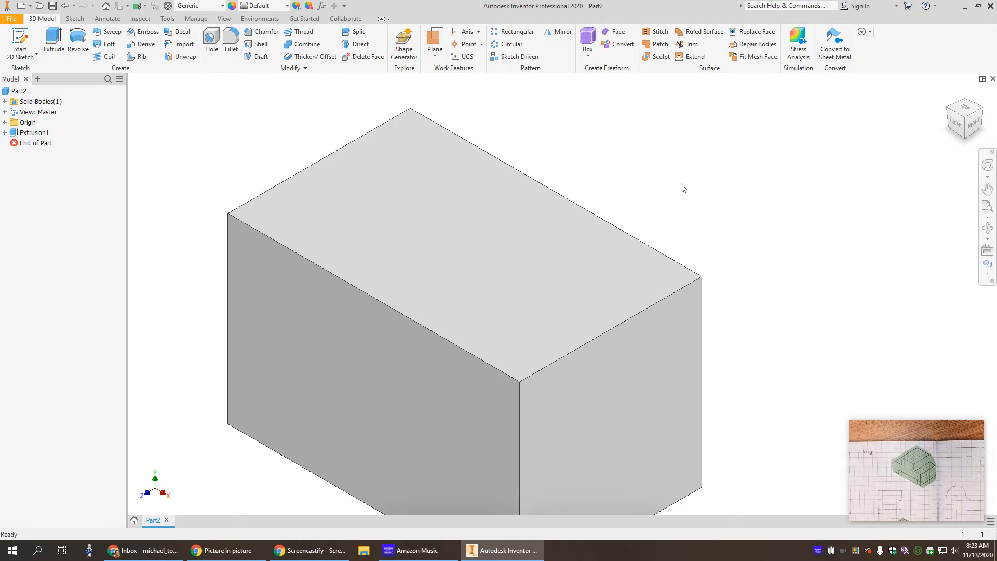
mouse_move(948, 94)
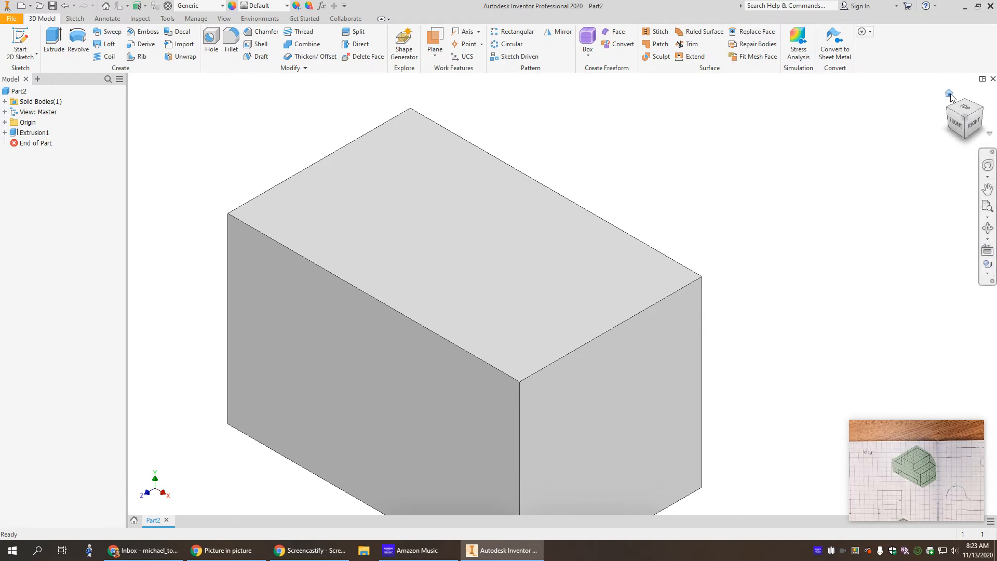
click(948, 93)
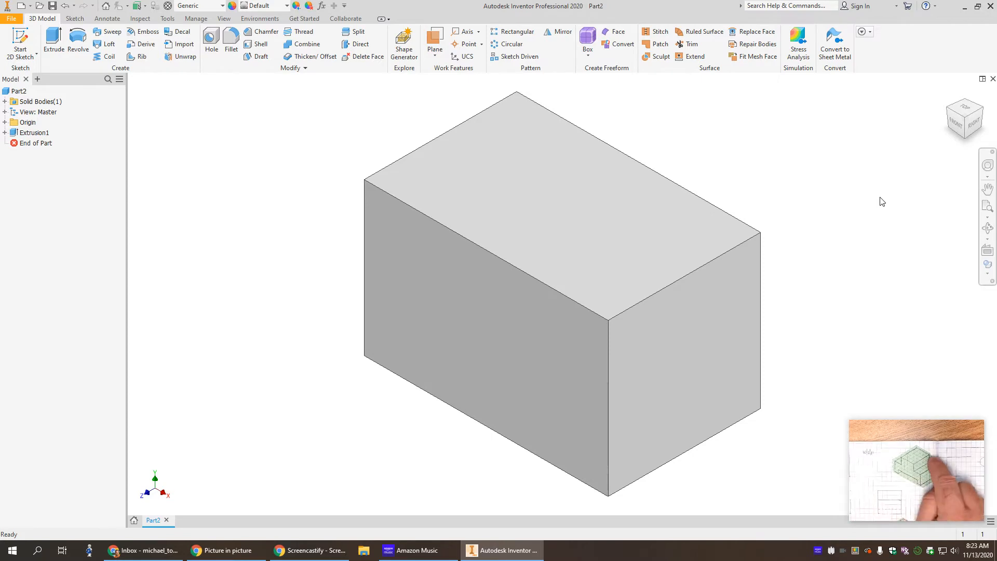
Step: Open Sketch2 on the block's front face and start a rectangle at its top-left corner
click(598, 256)
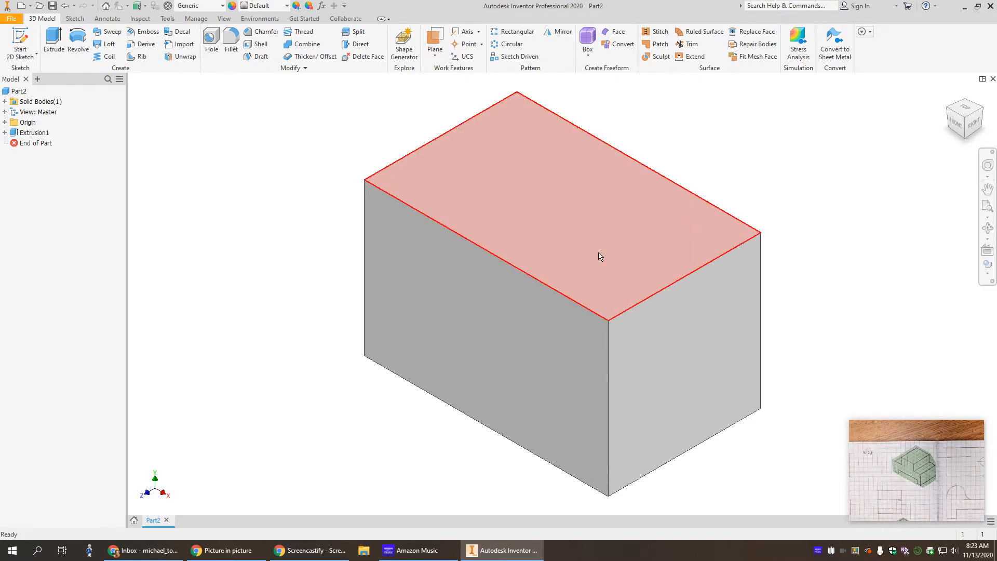
click(549, 348)
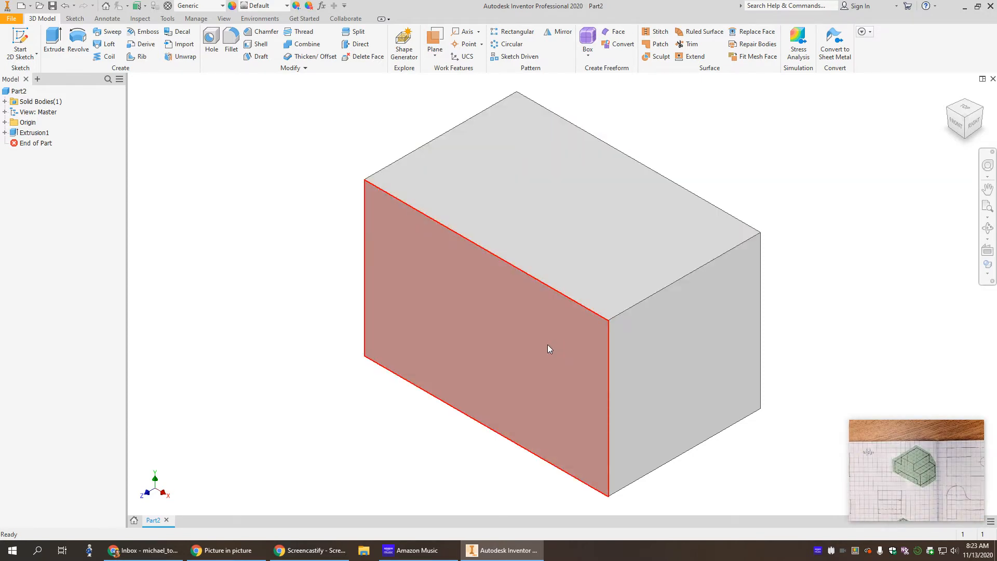
right_click(549, 349)
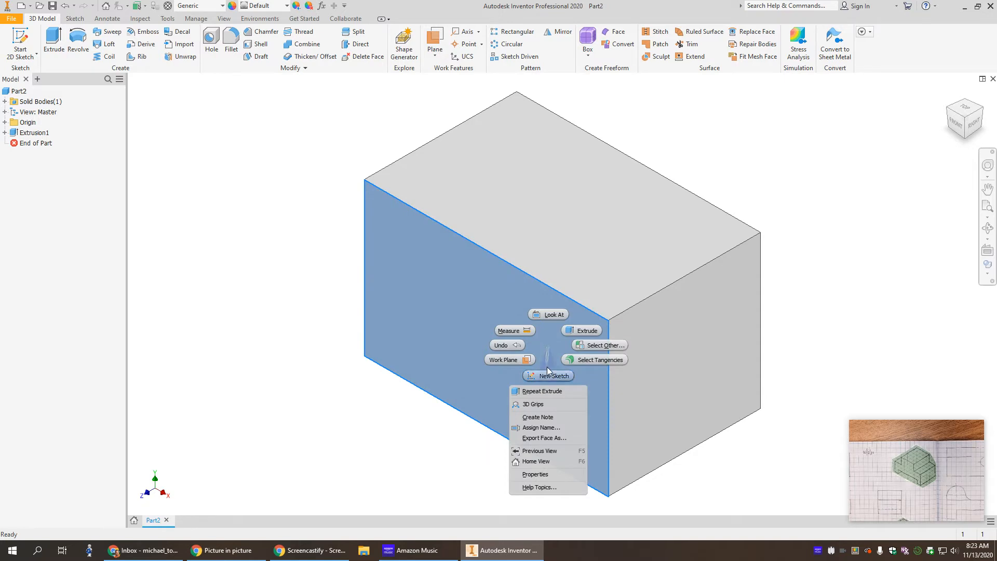
click(554, 374)
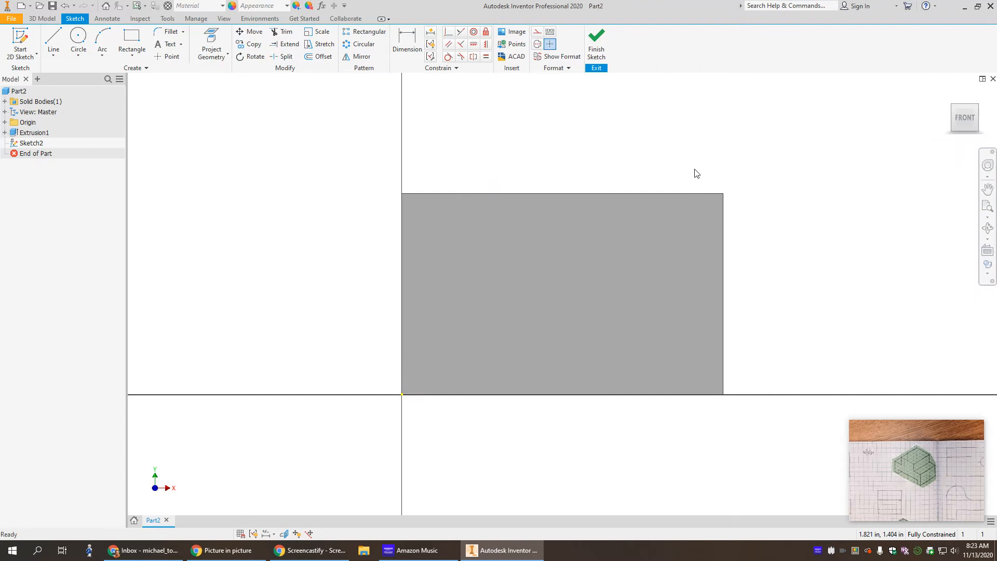
click(131, 38)
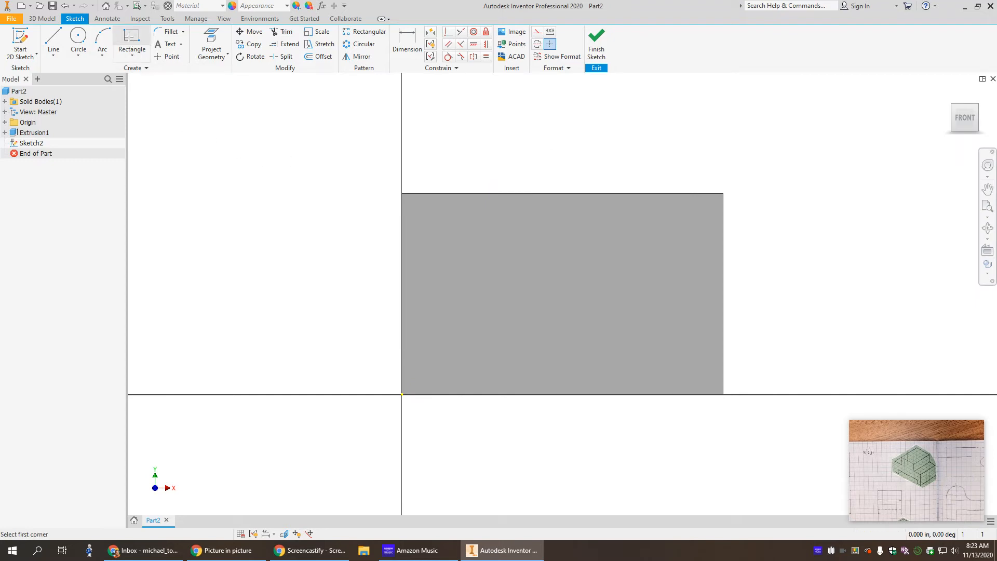
click(401, 192)
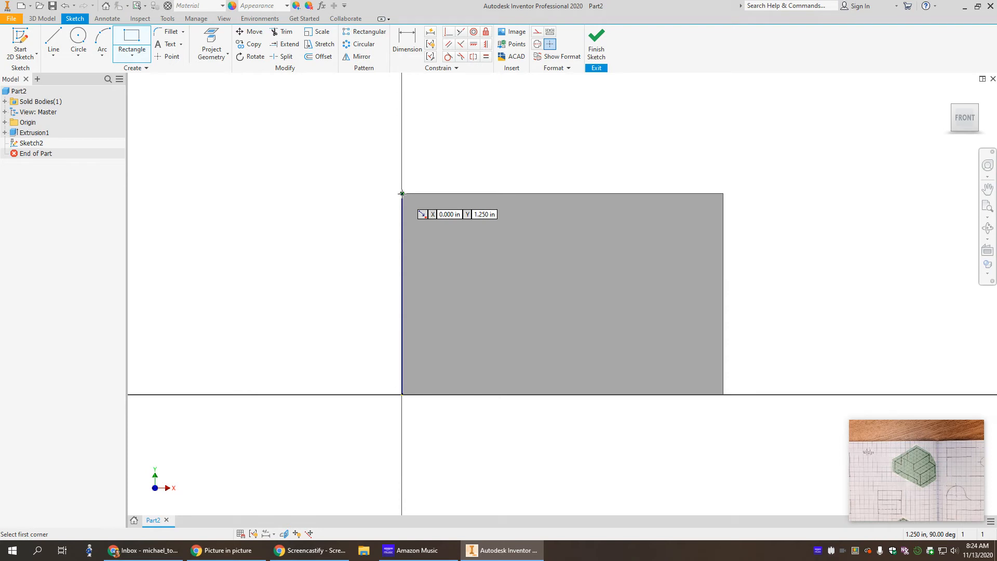
Step: Draw the left corner notch from the top-left corner, entering 0.500 inch sides
click(400, 192)
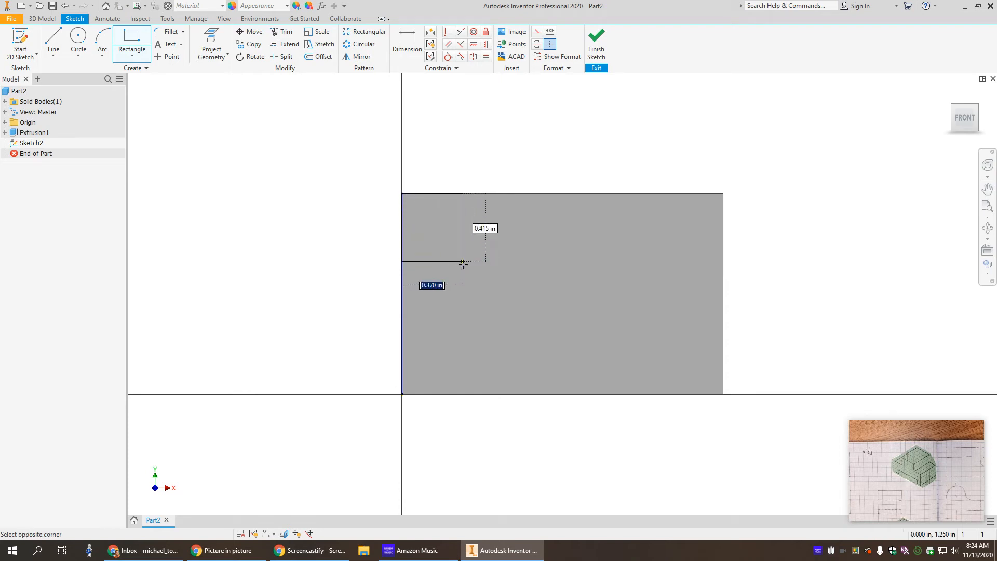
mouse_move(492, 279)
text(.5)
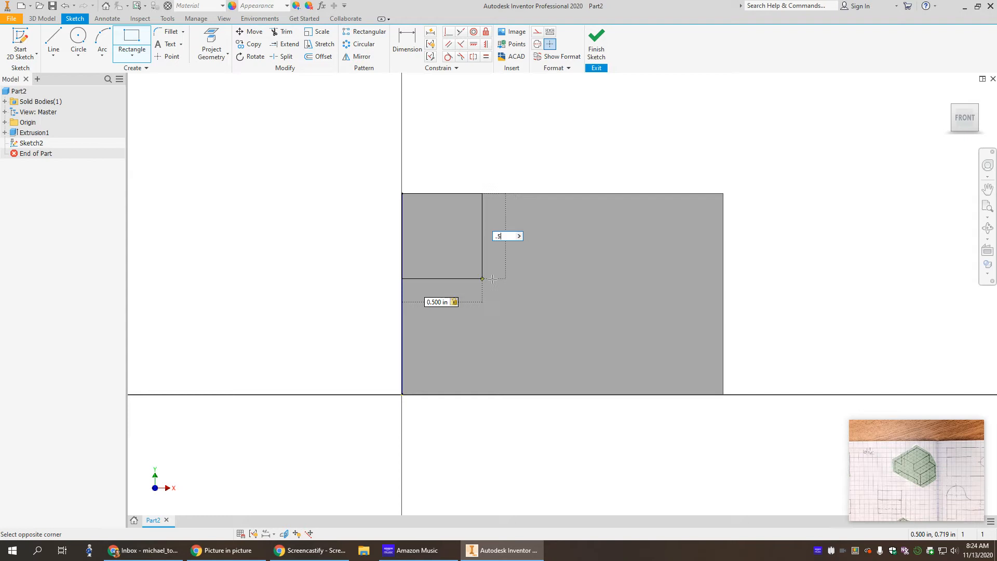
key(Tab)
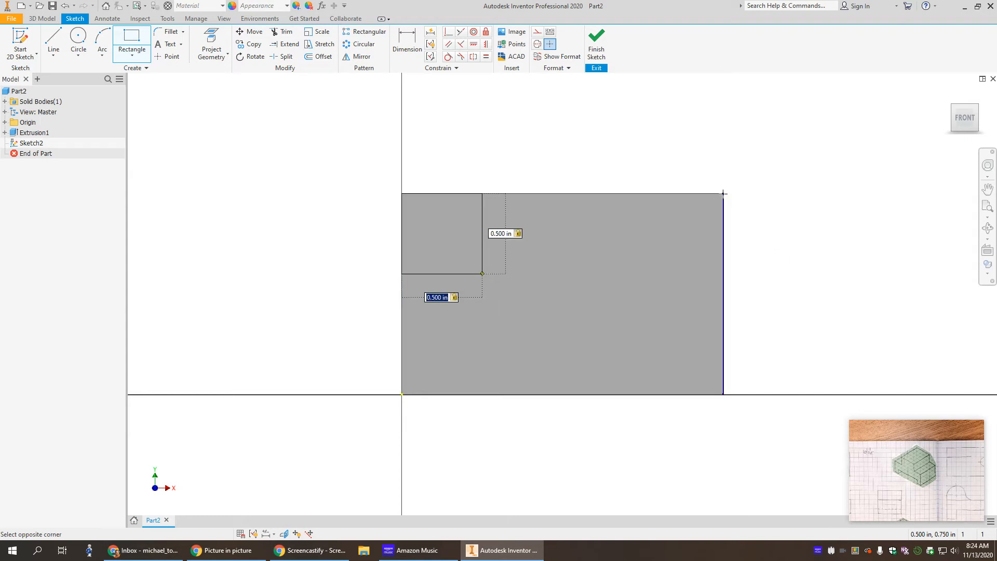
mouse_move(723, 193)
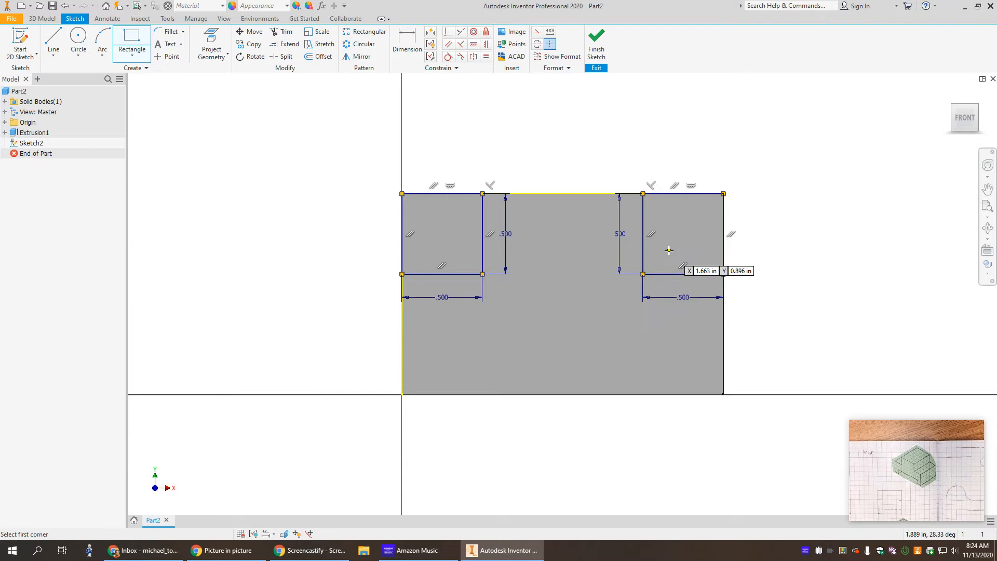
mouse_move(649, 393)
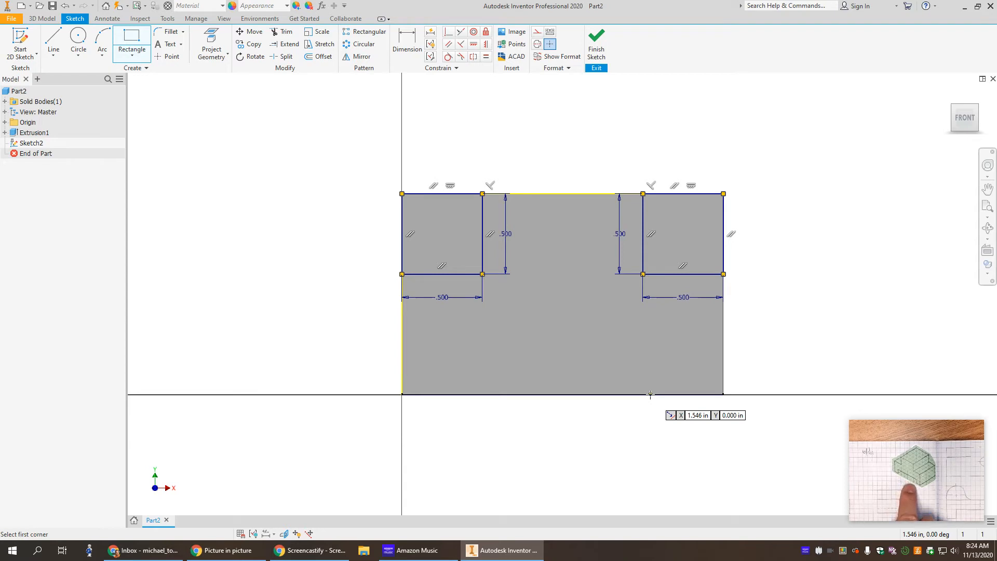
mouse_move(460, 394)
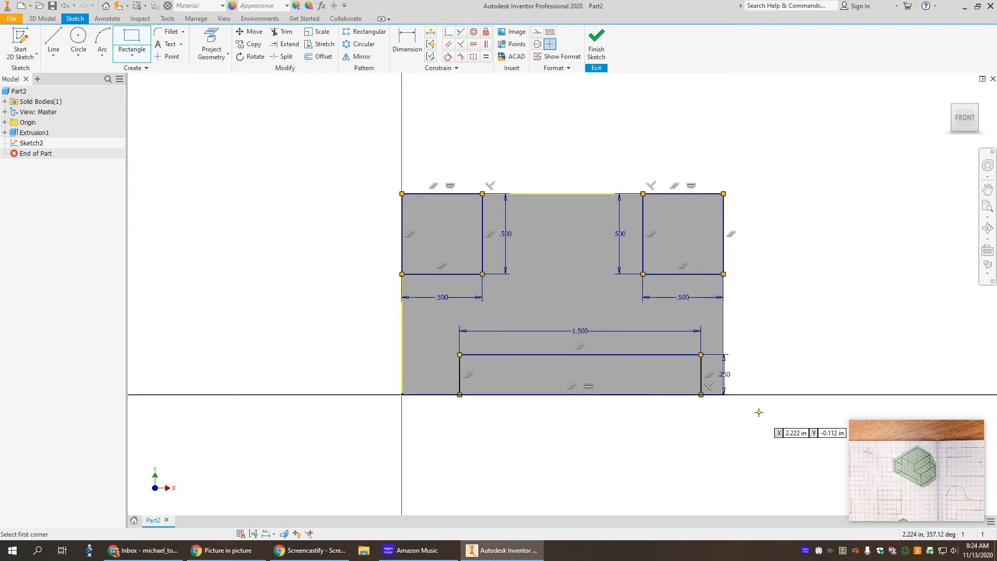
mouse_move(587, 424)
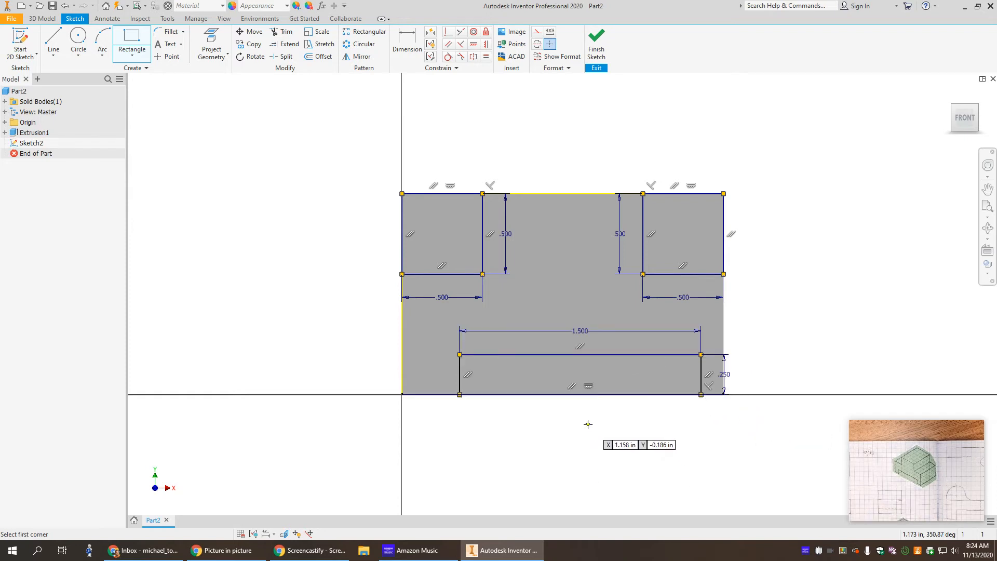
mouse_move(505, 102)
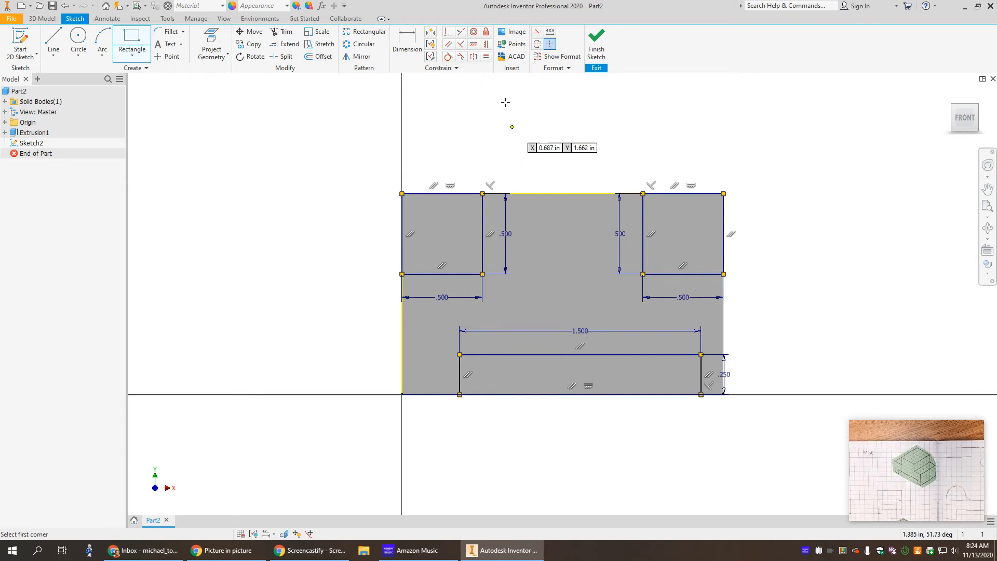
mouse_move(564, 312)
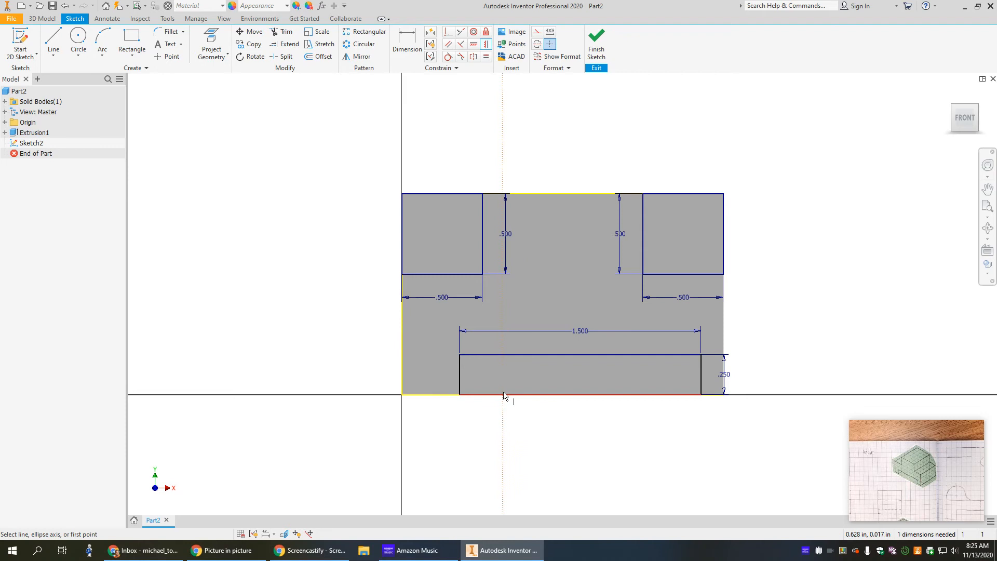
mouse_move(563, 394)
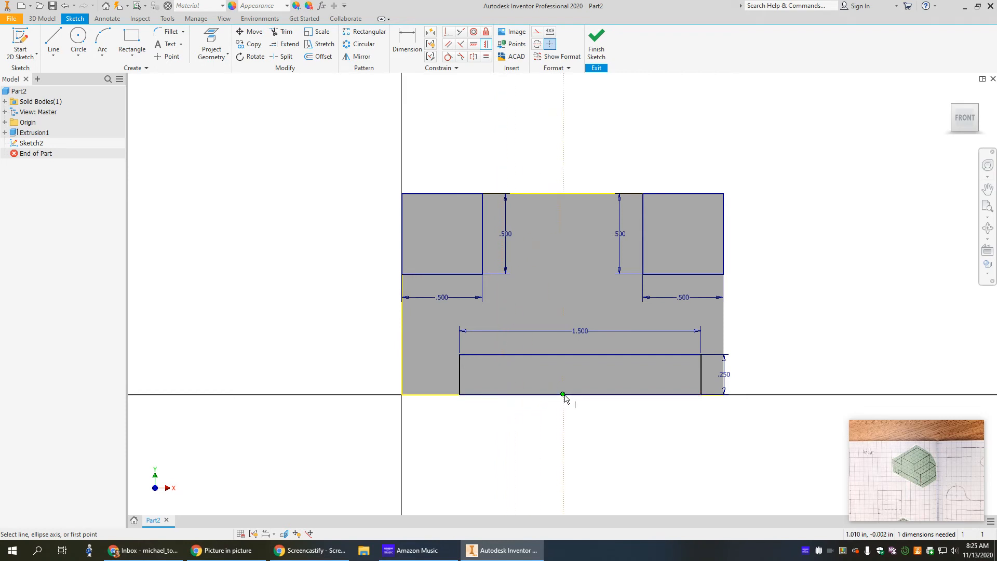
Step: Constrain the slot's midpoint to the bottom edge midpoint, then finish Sketch2
click(561, 394)
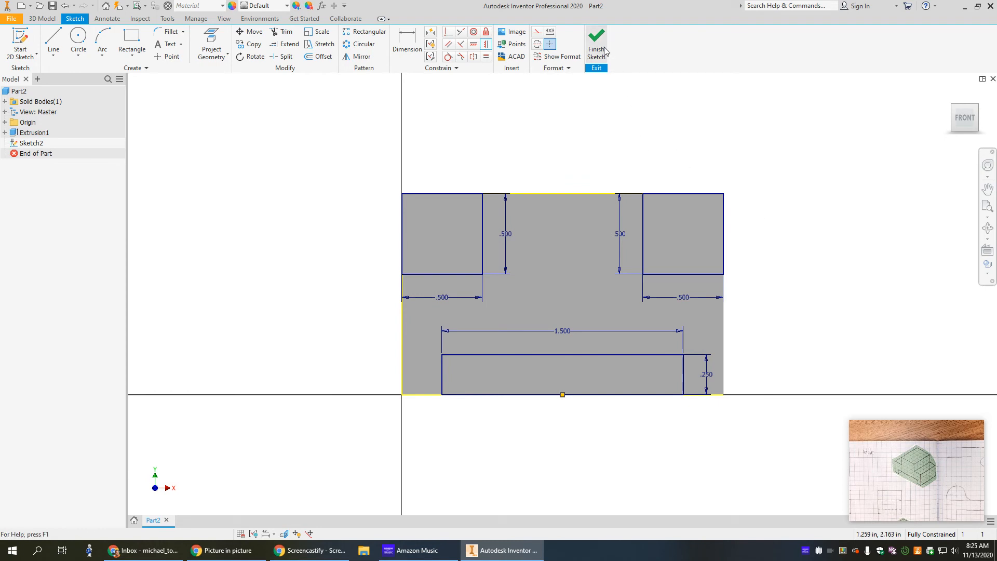
click(596, 50)
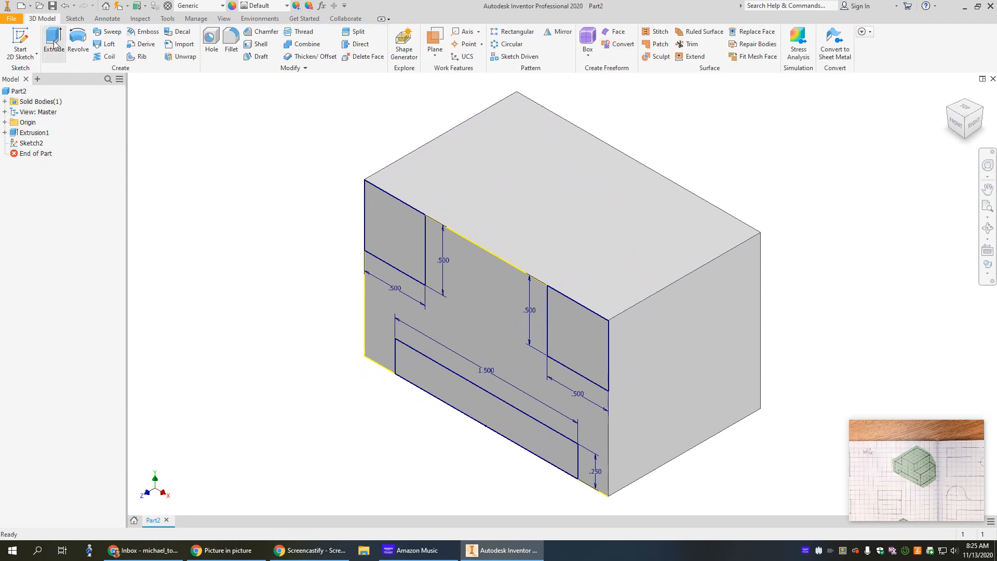
Step: Cut the three Sketch2 profiles Through All as Extrusion2, then open the File menu
click(53, 40)
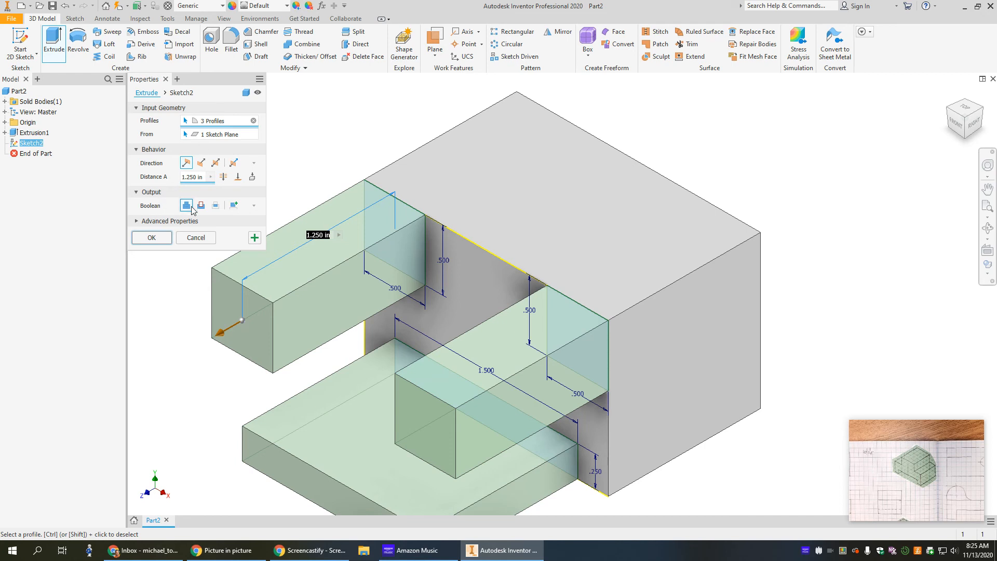
mouse_move(201, 205)
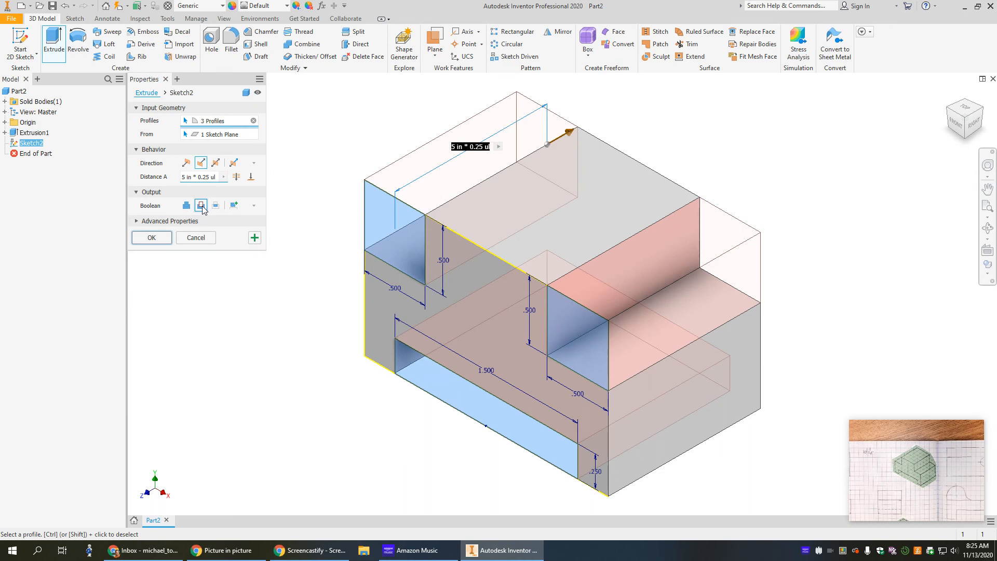
mouse_move(236, 176)
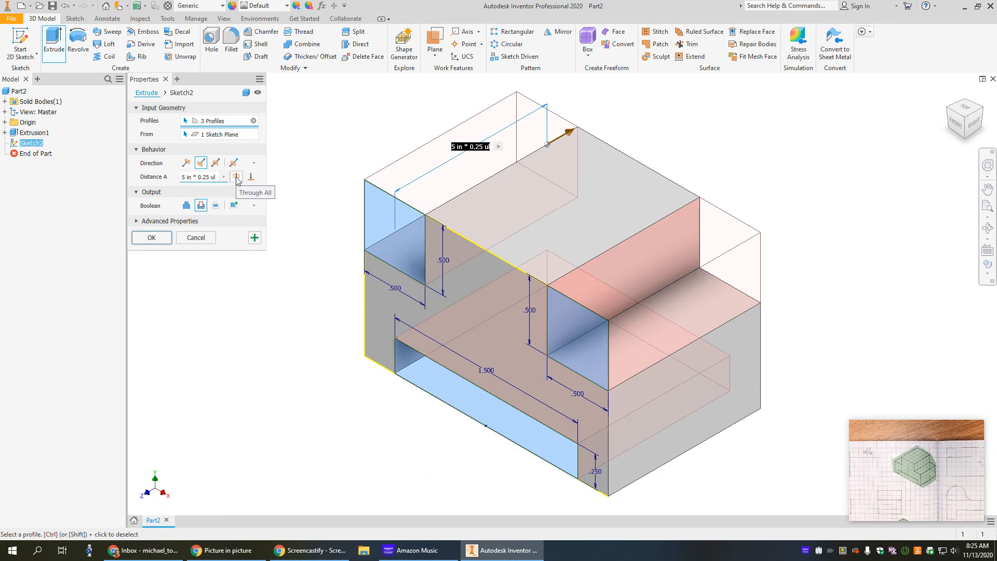
click(227, 177)
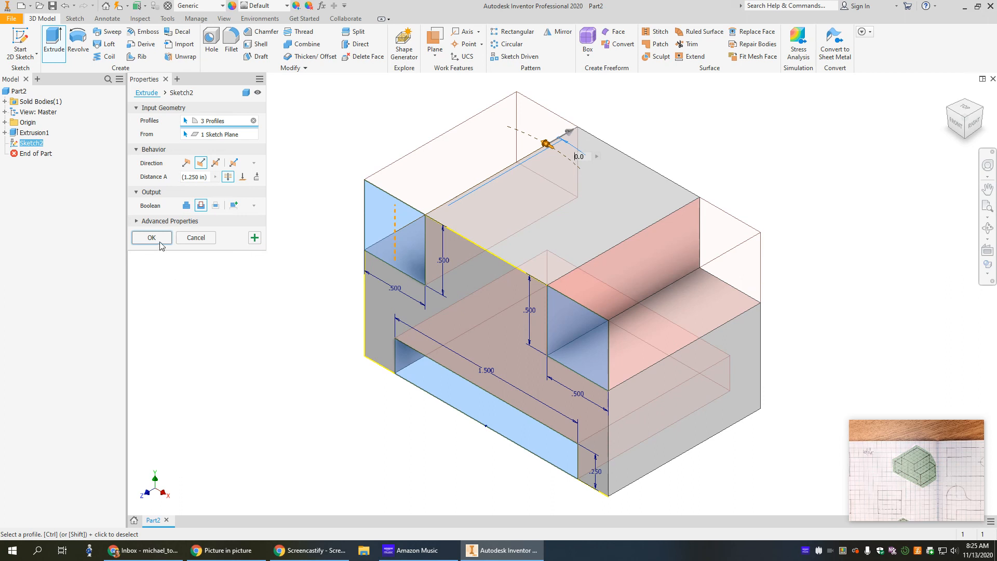
click(151, 238)
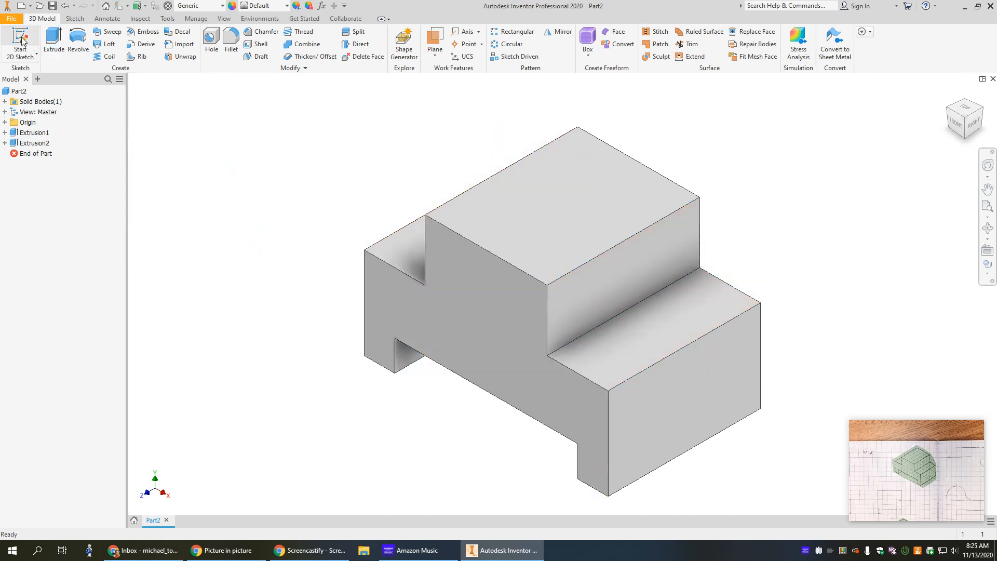
click(11, 18)
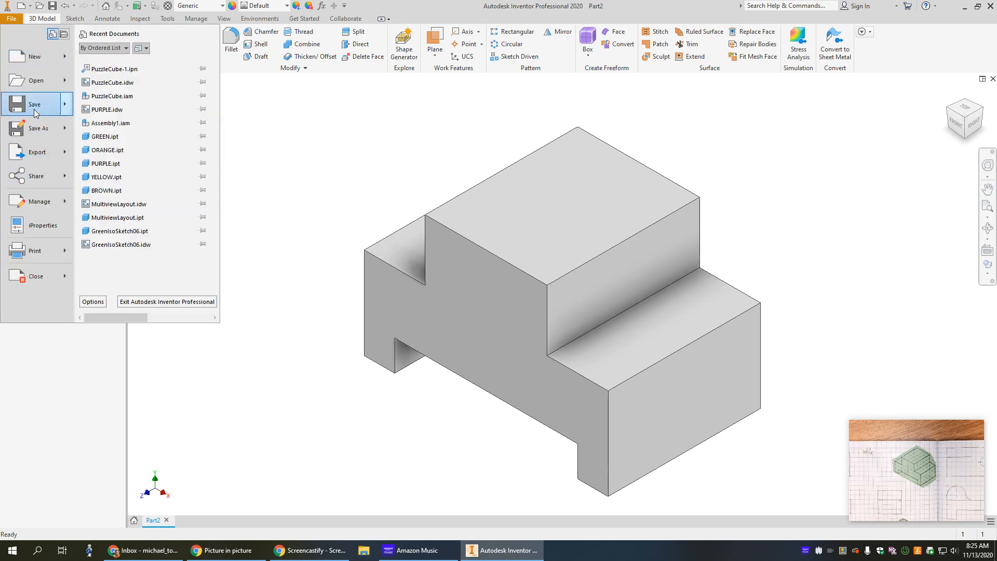